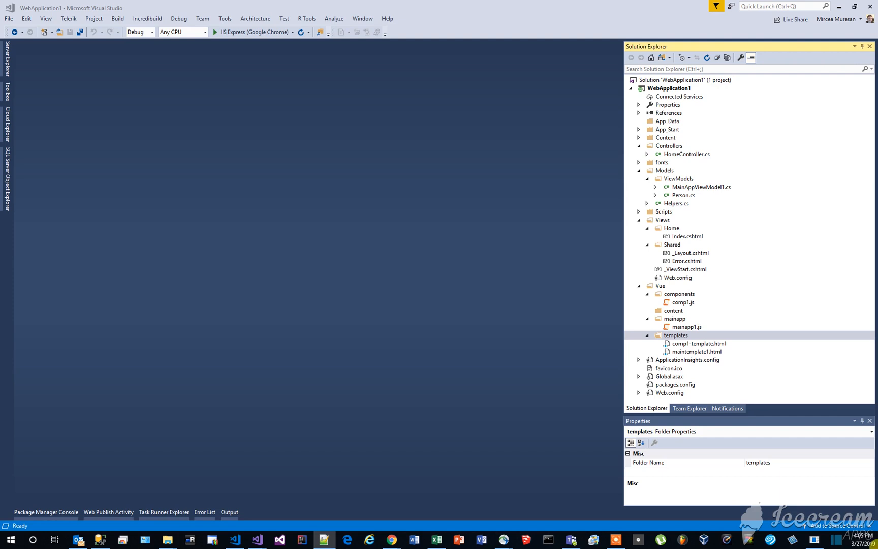
pyautogui.moveTo(678, 294)
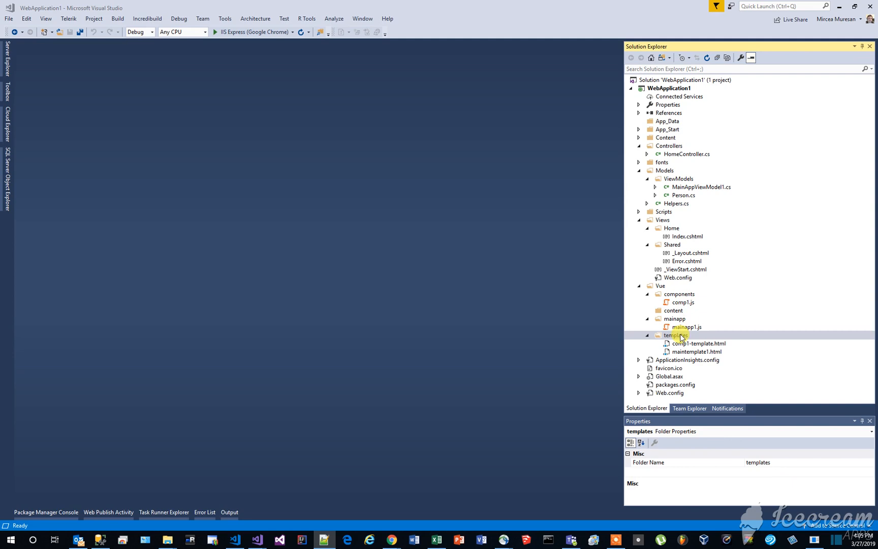
# Add compA-template.html to templates with a comp-a-template template showing Component A and save it.
pyautogui.rightClick(674, 335)
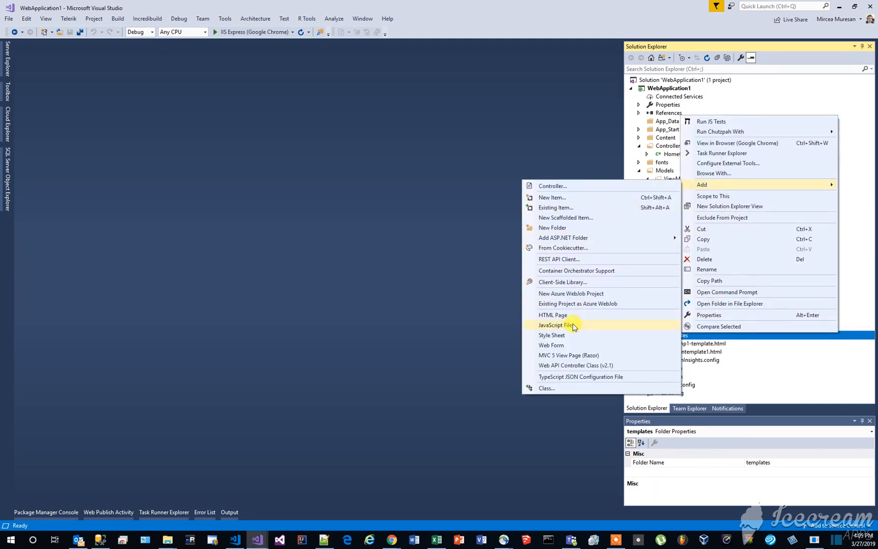
pyautogui.click(551, 315)
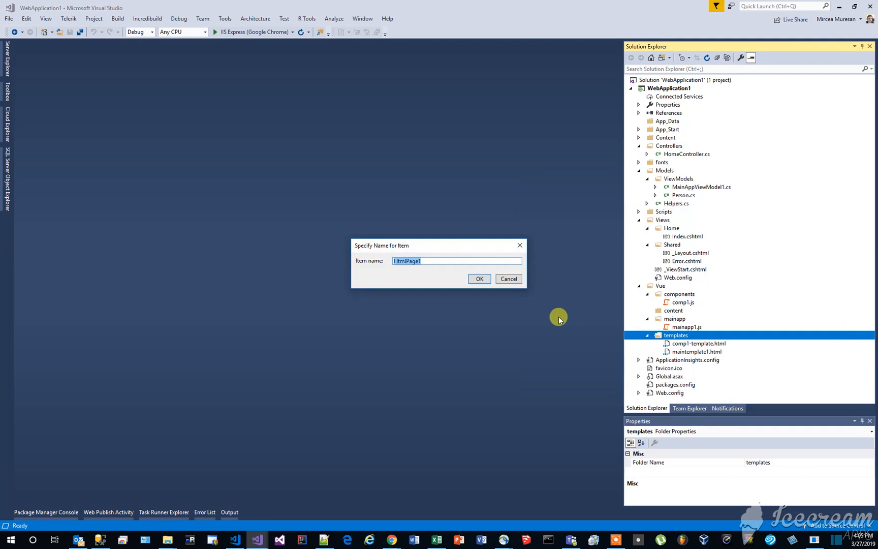
pyautogui.write('compA-template.html')
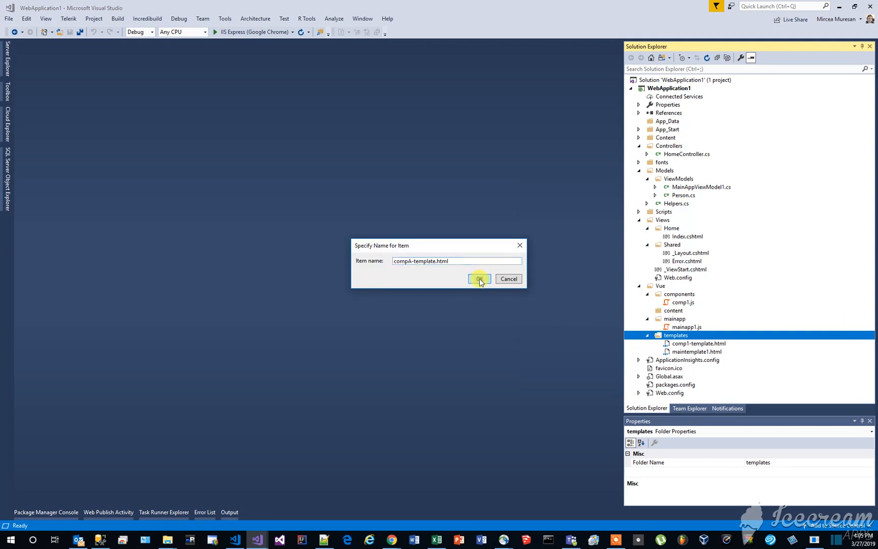
pyautogui.click(478, 279)
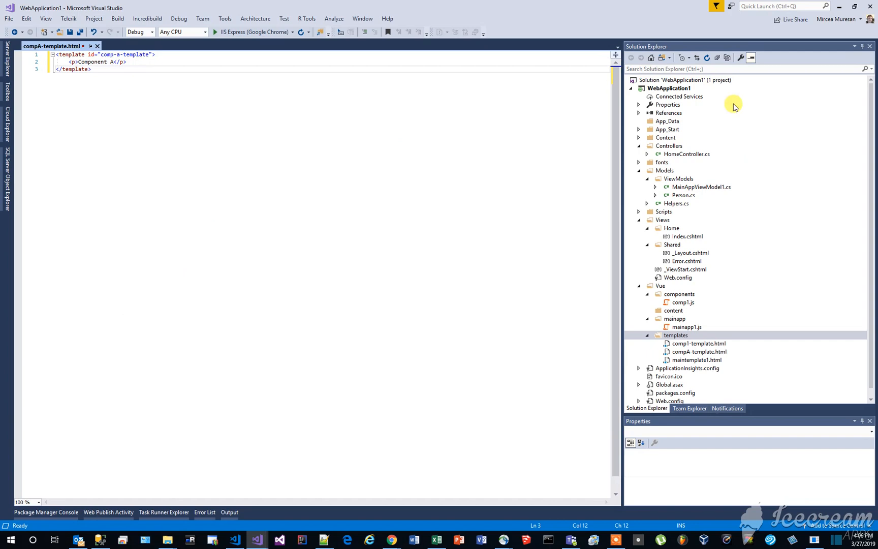
pyautogui.press('ctrl+s')
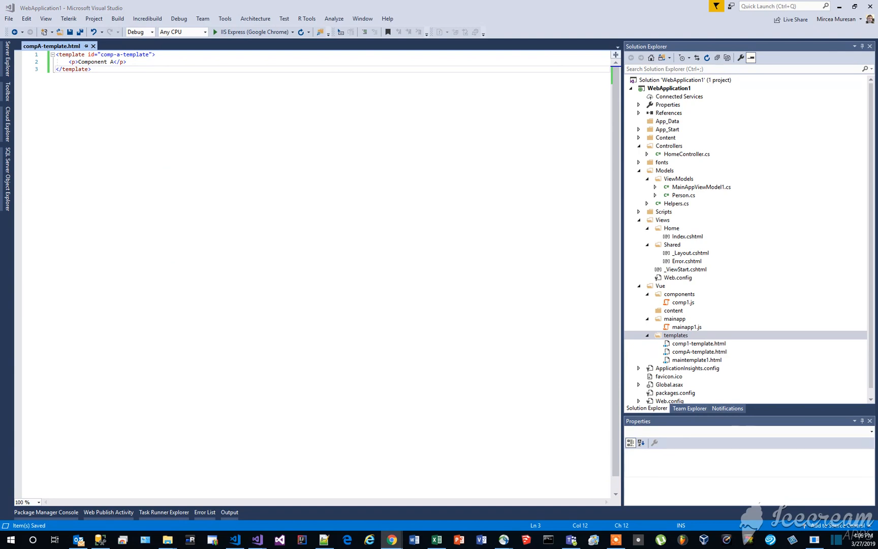
# Add compB-template.html with a comp-b-template template showing Component B and save it.
pyautogui.rightClick(674, 336)
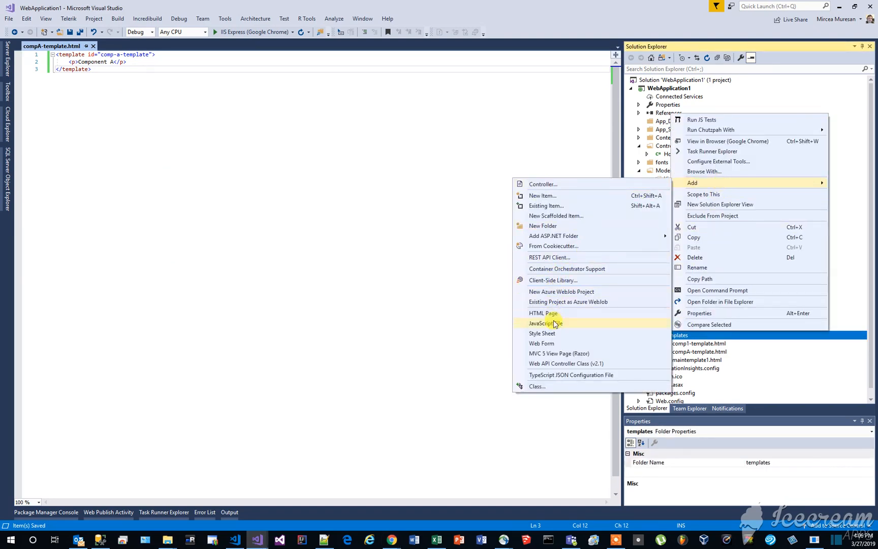
pyautogui.click(542, 312)
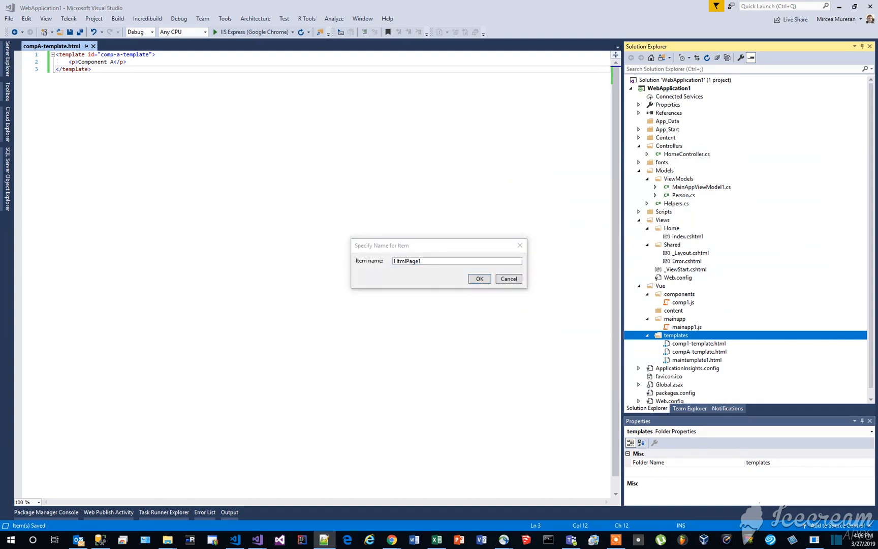
pyautogui.moveTo(556, 359)
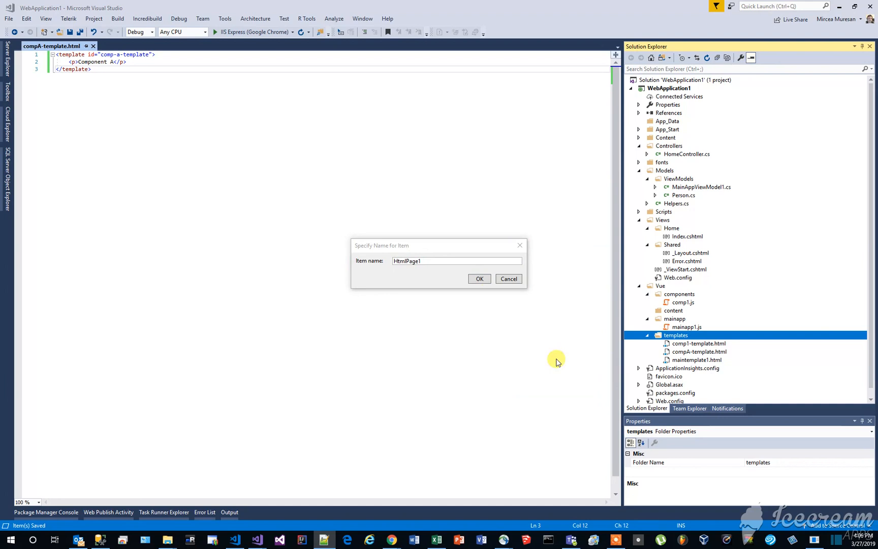
pyautogui.write('compB-template.html')
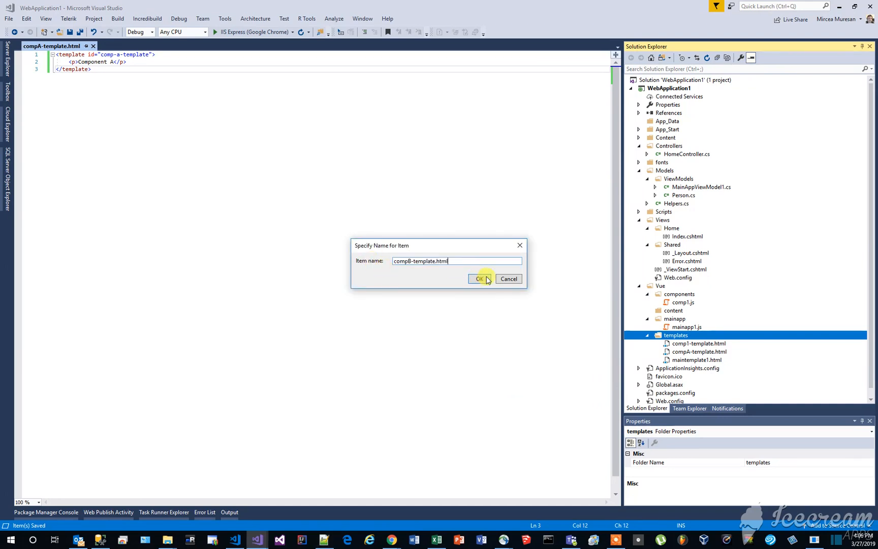
pyautogui.click(478, 278)
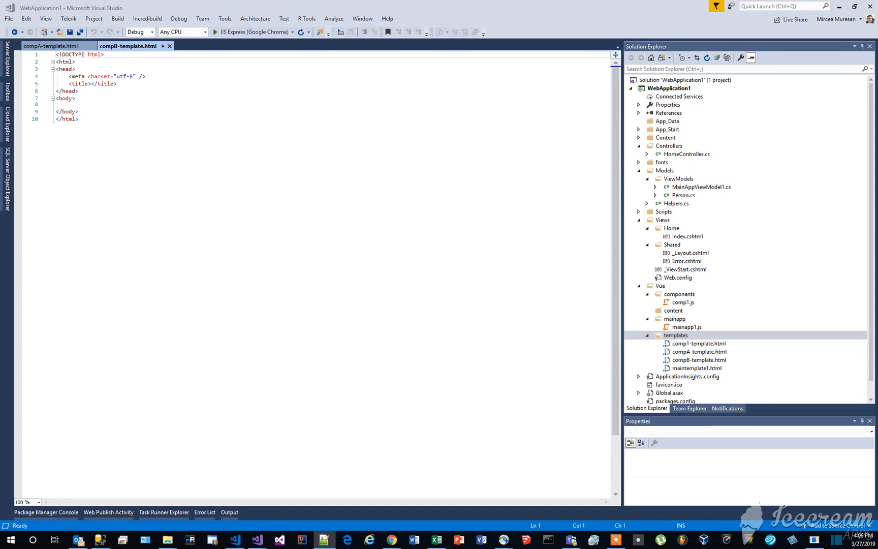
pyautogui.press('ctrl+a')
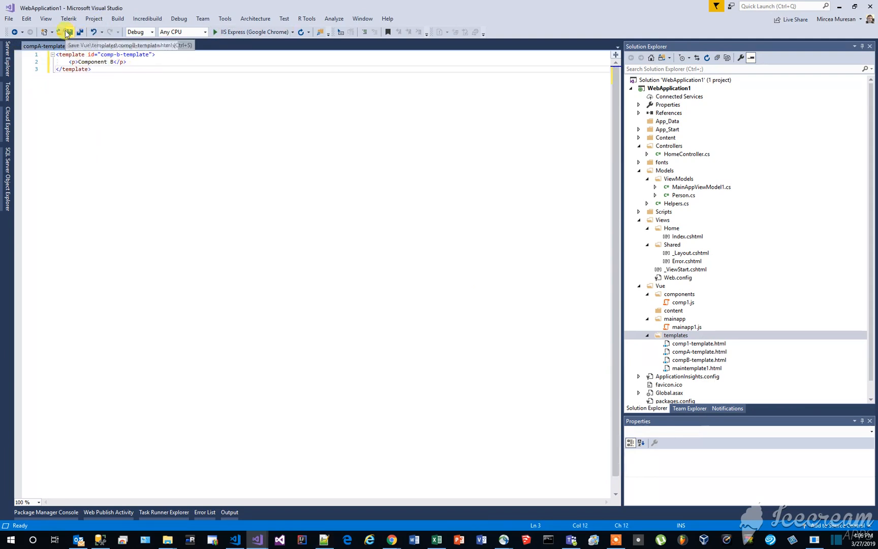
pyautogui.click(66, 32)
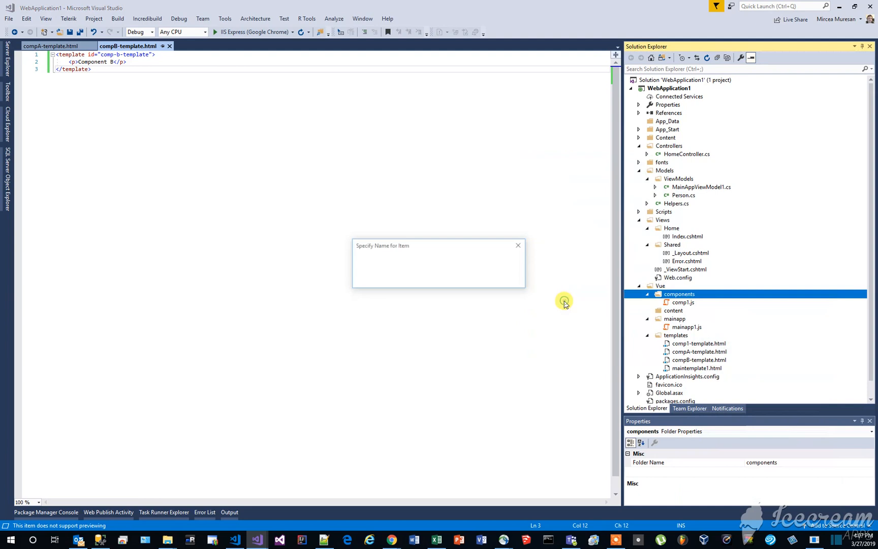
# Name the file compA.js, register compA with template '#comp-a-template', and save.
pyautogui.write('compA.js')
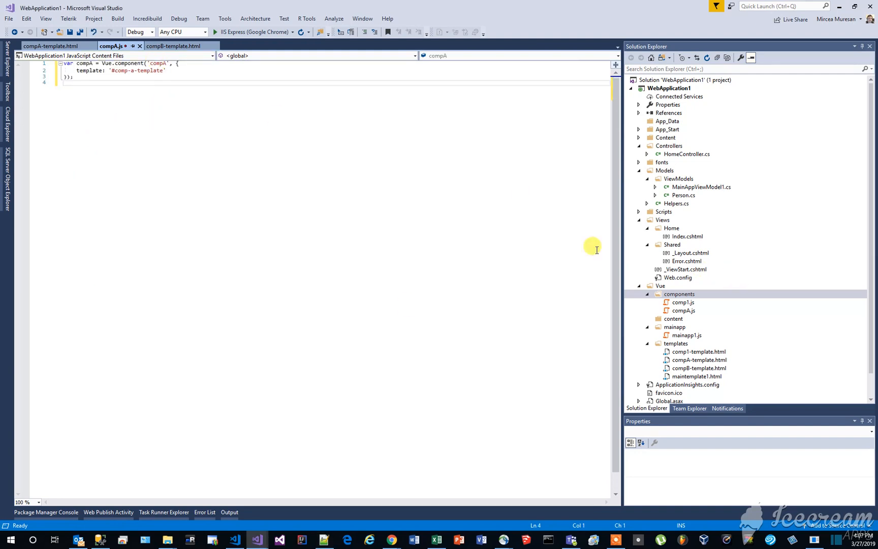
pyautogui.press('ctrl+s')
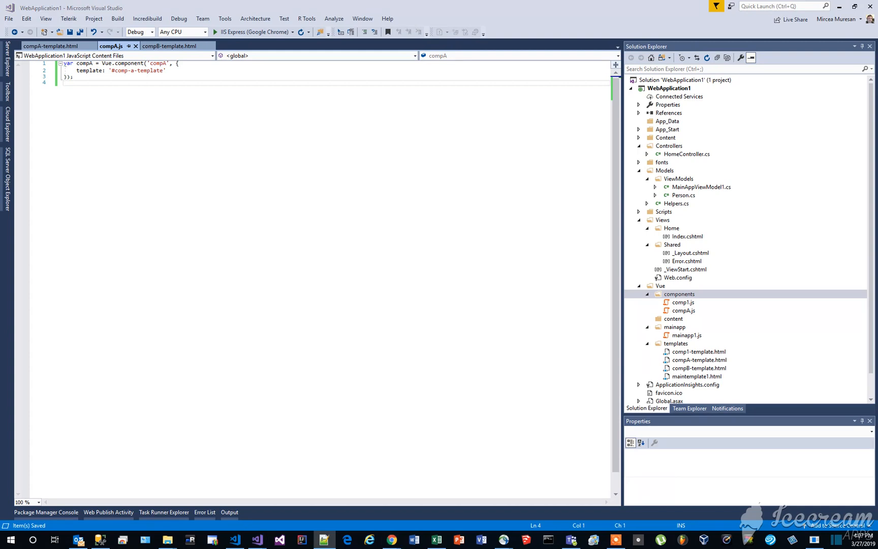
# Add a new JavaScript file compB.js to the components folder.
pyautogui.rightClick(678, 293)
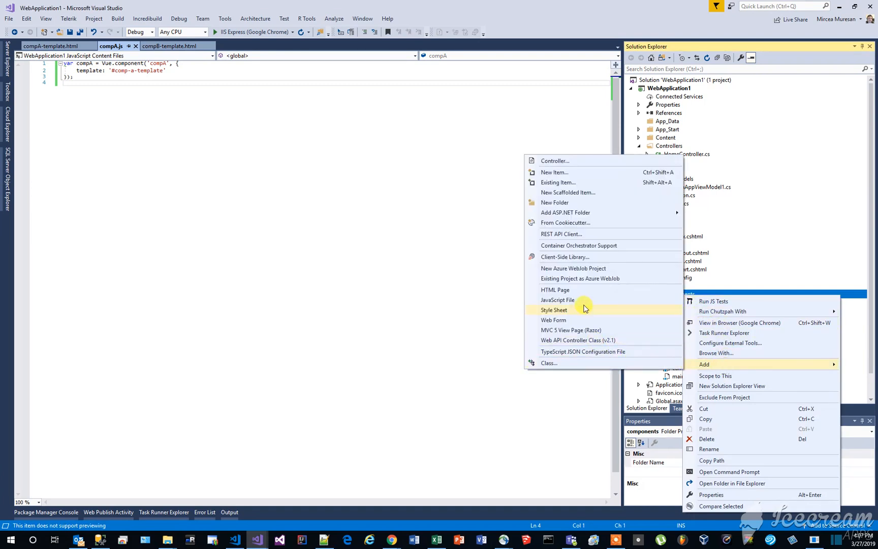
pyautogui.click(558, 299)
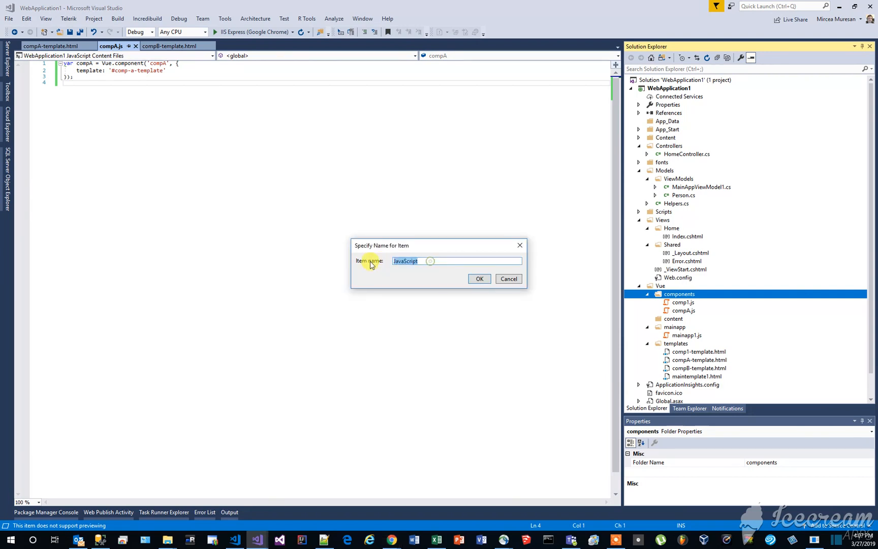
pyautogui.write('compB.js')
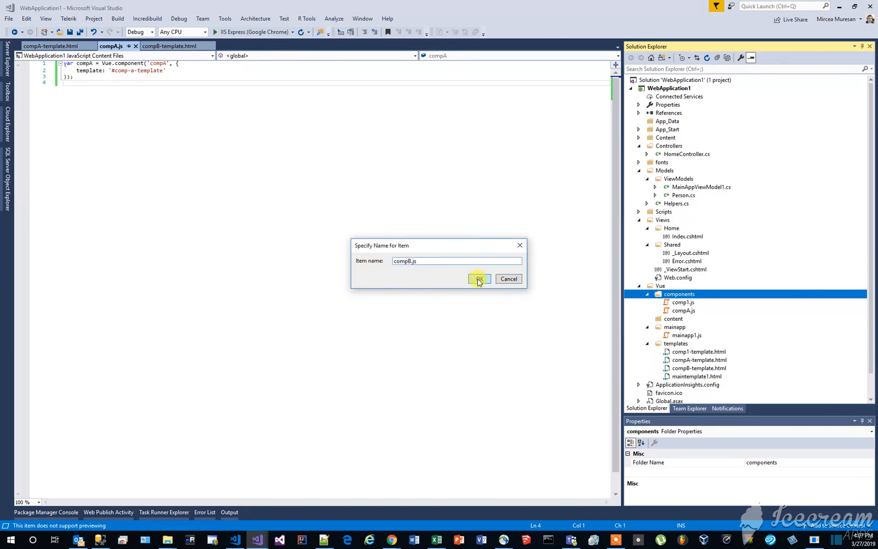
pyautogui.click(478, 279)
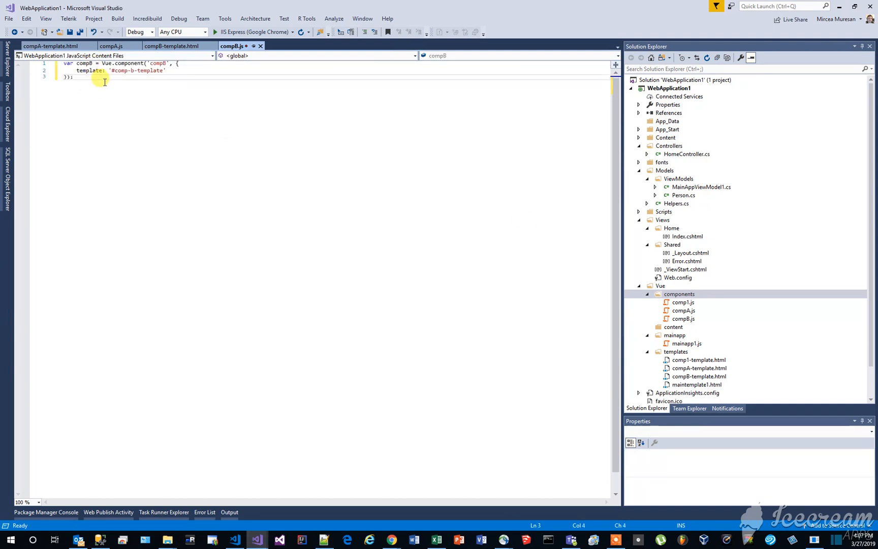
# Rename the component to compB with '#comp-b-template', save, and close all open files.
pyautogui.doubleClick(106, 63)
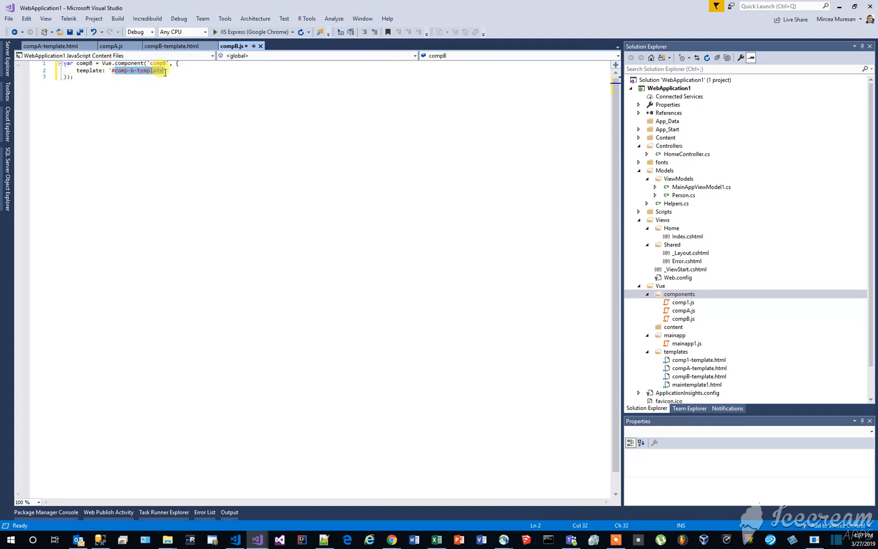
pyautogui.doubleClick(90, 70)
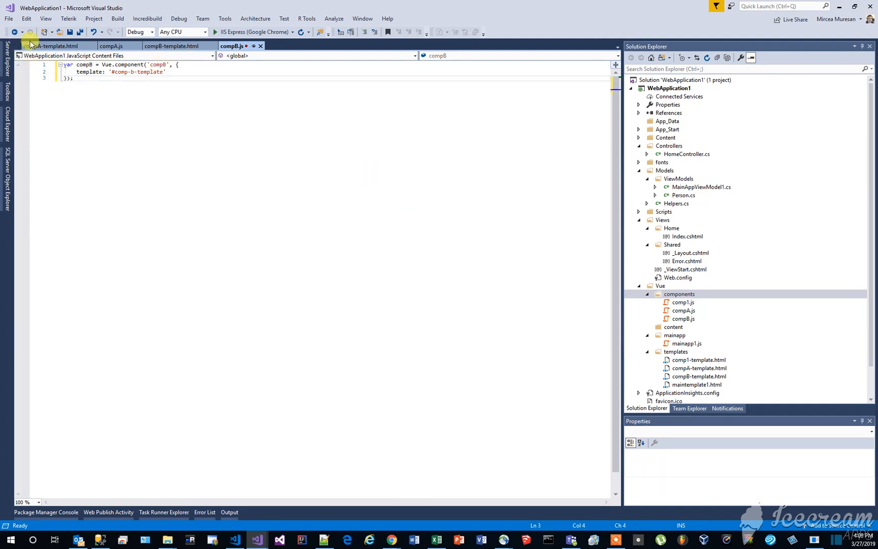
pyautogui.press('ctrl+s')
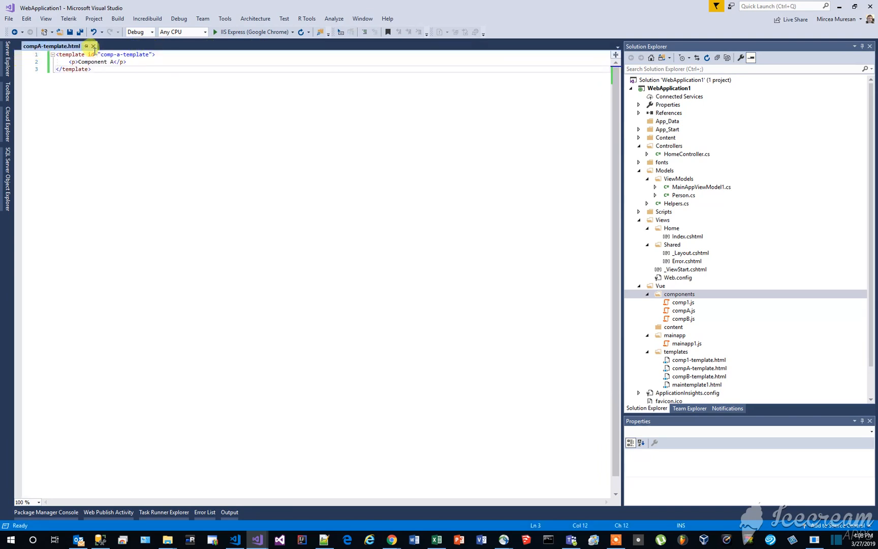
pyautogui.click(677, 293)
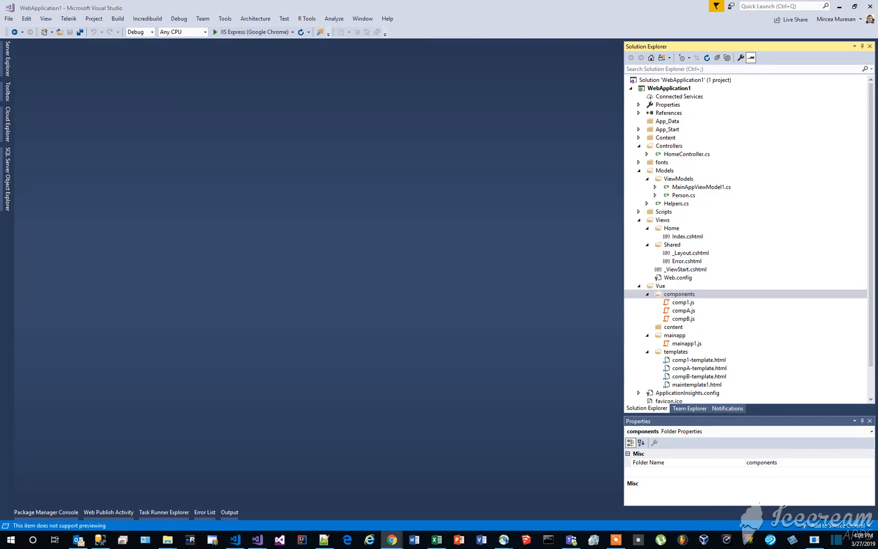
# In mainapp1.js, add 'compA': compA and 'compB': compB to the components object.
pyautogui.doubleClick(686, 344)
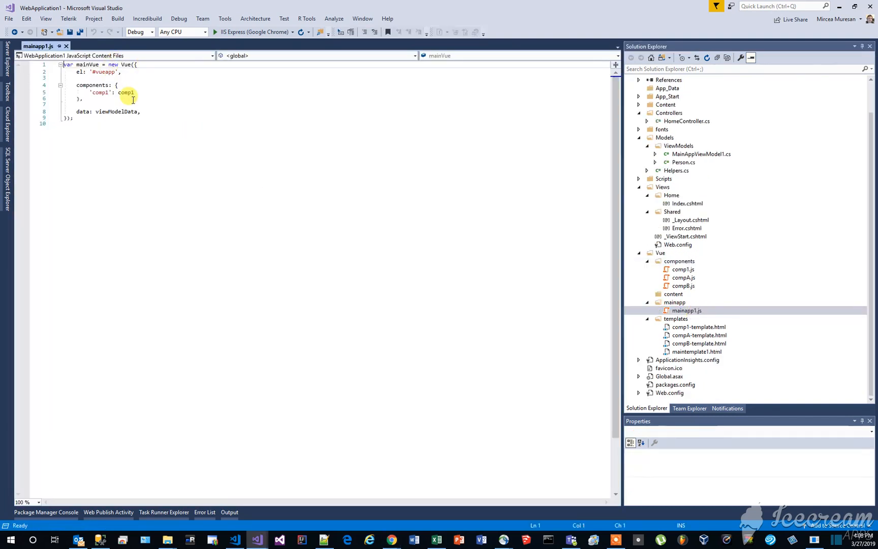
pyautogui.write(',')
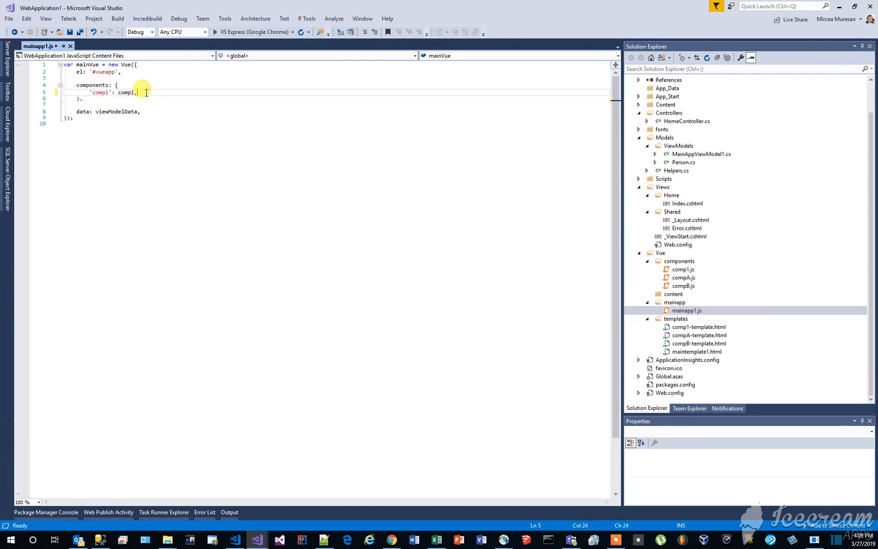
pyautogui.press('enter')
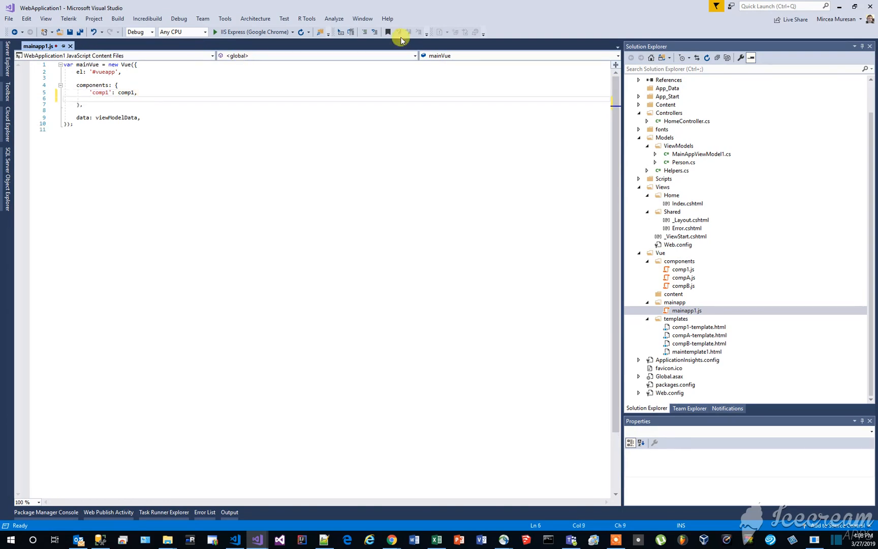
pyautogui.moveTo(399, 39)
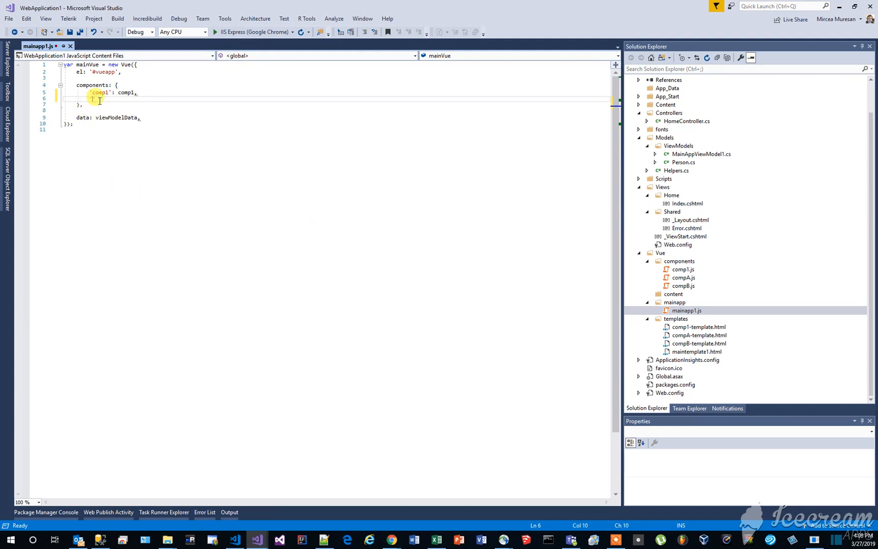
pyautogui.write("'compA'")
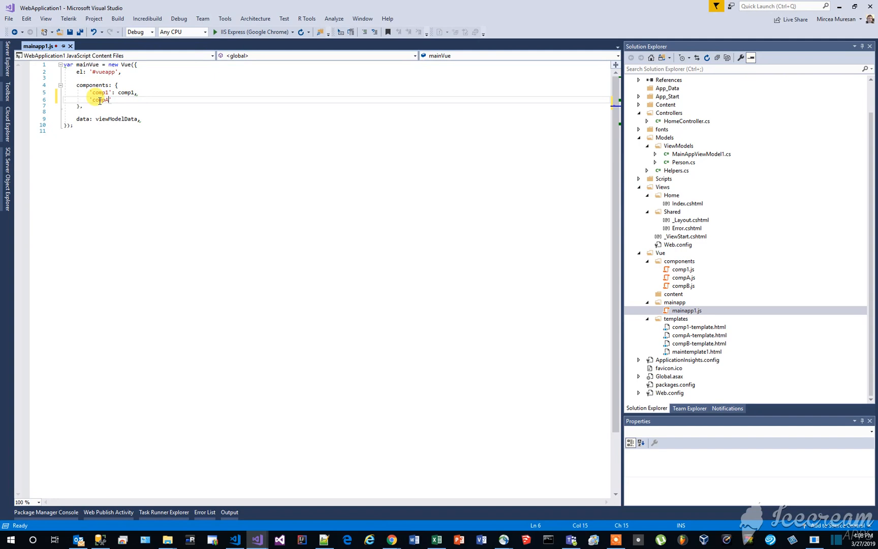
pyautogui.write("': c")
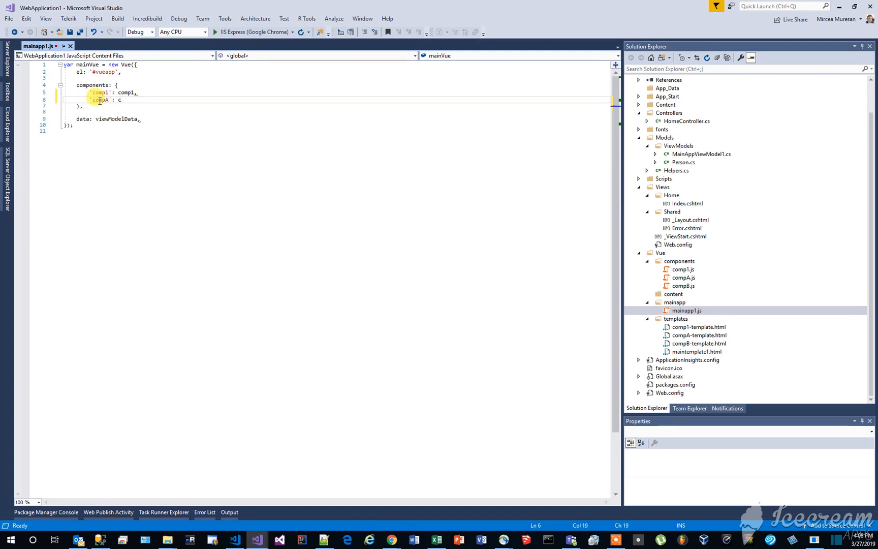
pyautogui.write('ompA,')
pyautogui.write("'")
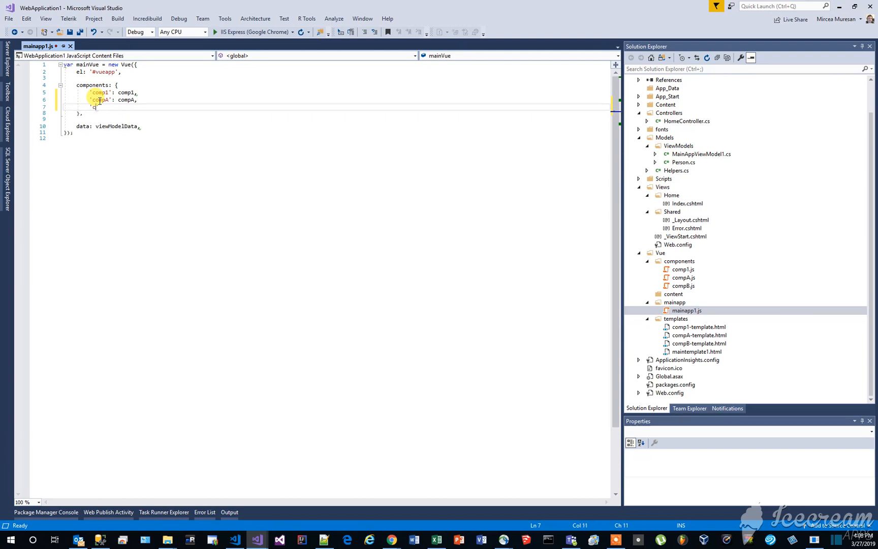
pyautogui.write("compB': comp")
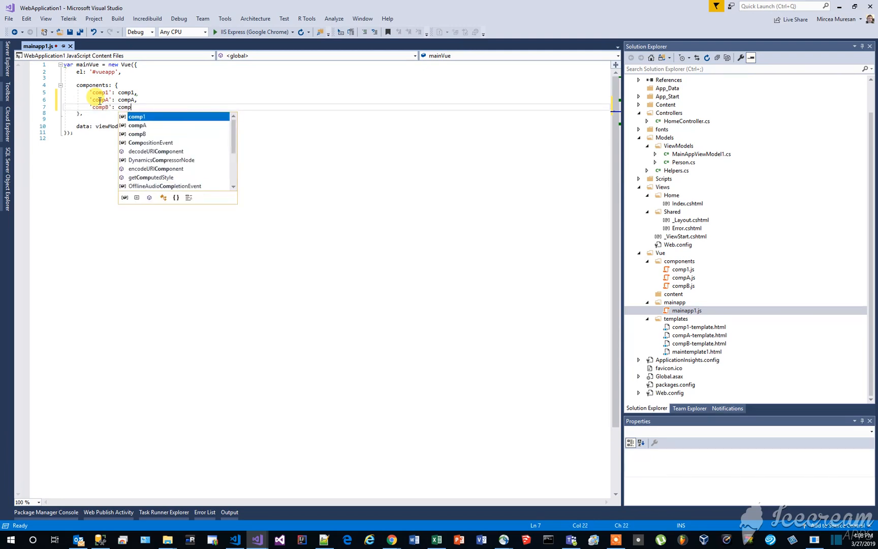
pyautogui.write('B')
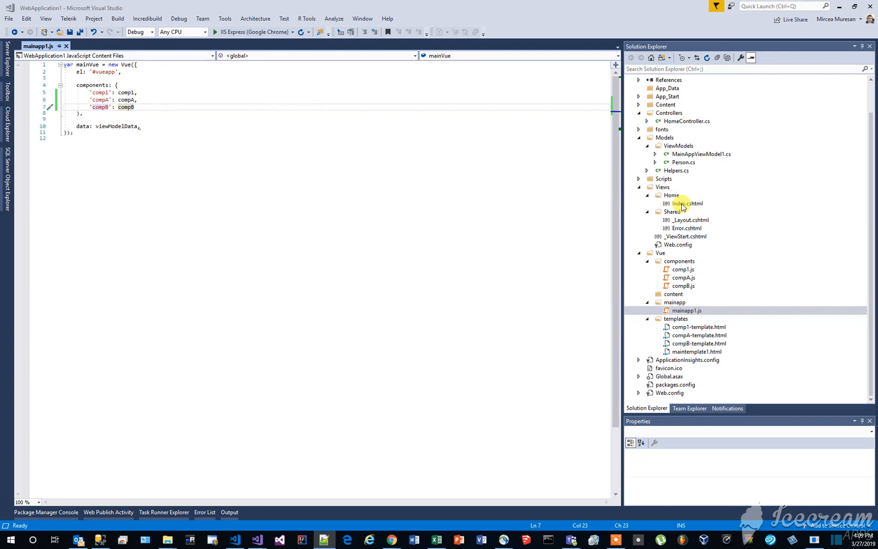
# In Index.cshtml, load the compA and compB templates and scripts before the main app.
pyautogui.doubleClick(685, 203)
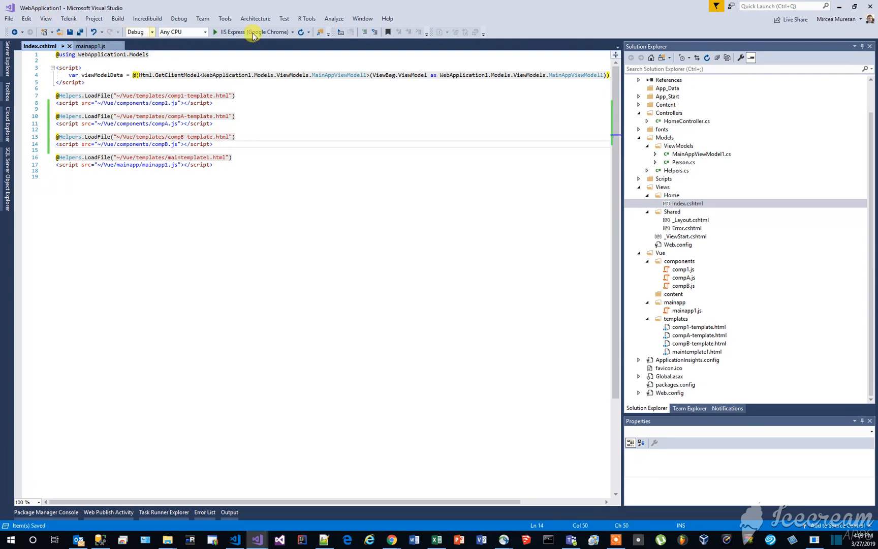
# Create a routes folder under Vue and start adding a new item to it.
pyautogui.rightClick(659, 253)
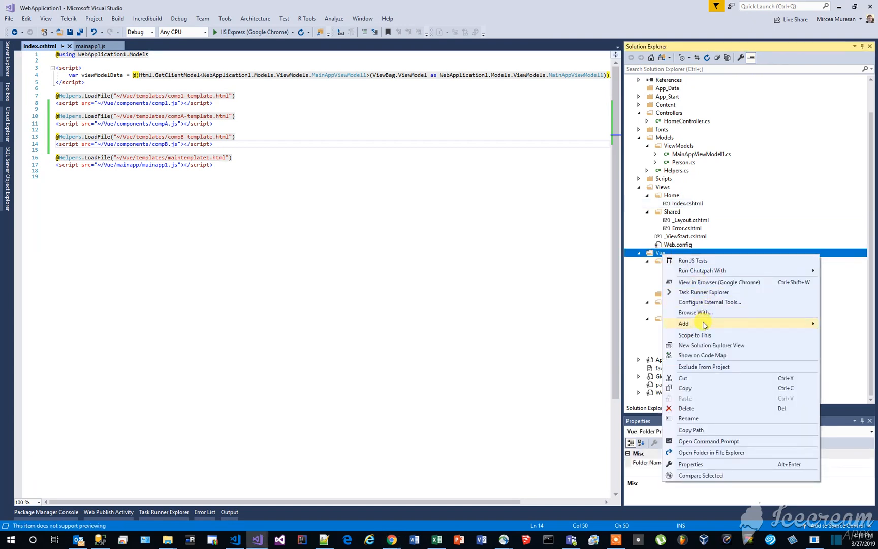
pyautogui.moveTo(683, 323)
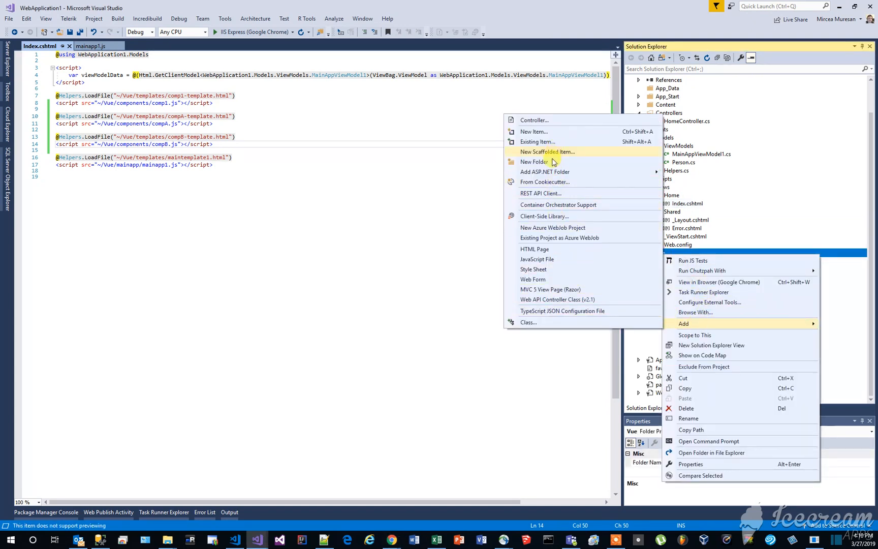
pyautogui.click(533, 162)
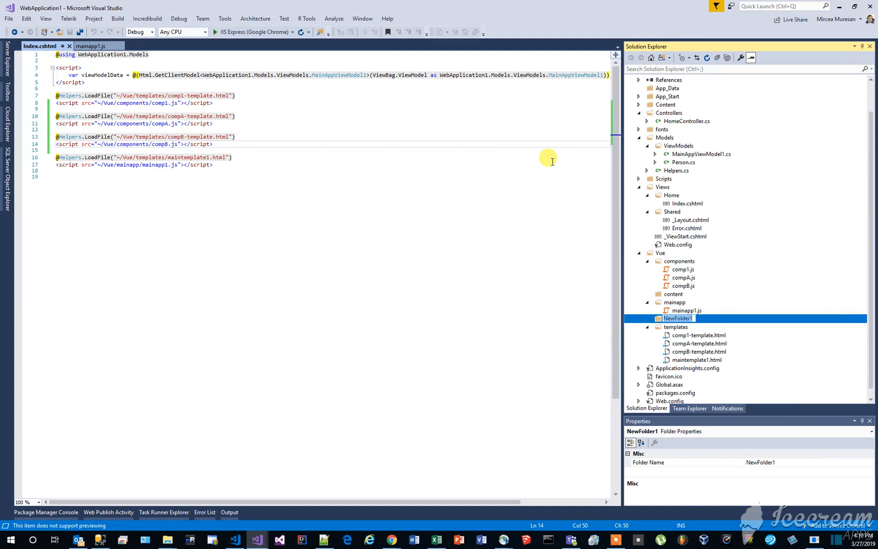
pyautogui.write('routes')
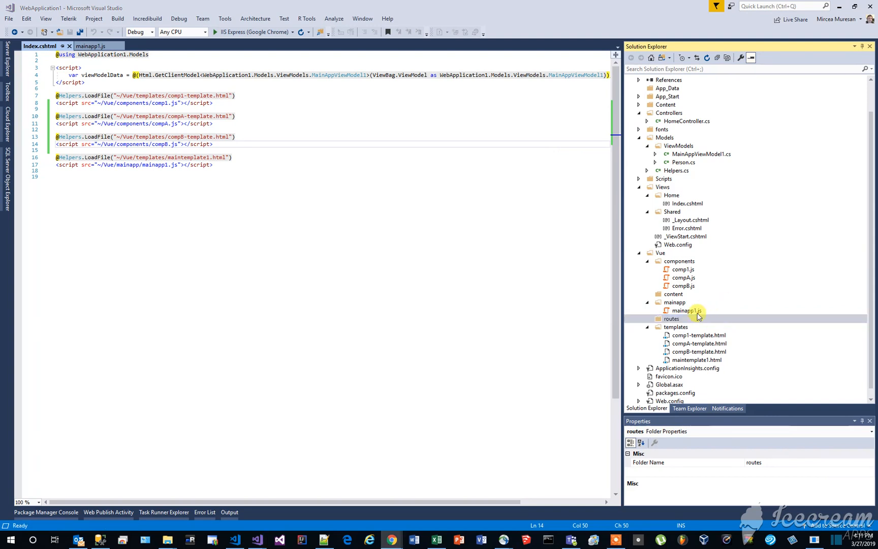
pyautogui.rightClick(671, 318)
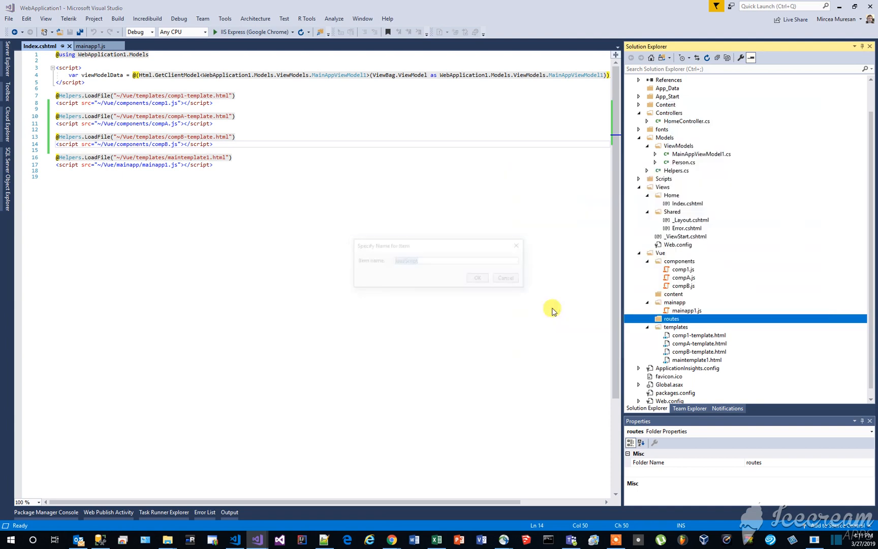
# Name it app-routes.js, define myRoutes /a→compA and /b→compB with a VueRouter, and save.
pyautogui.write('app-routes.js')
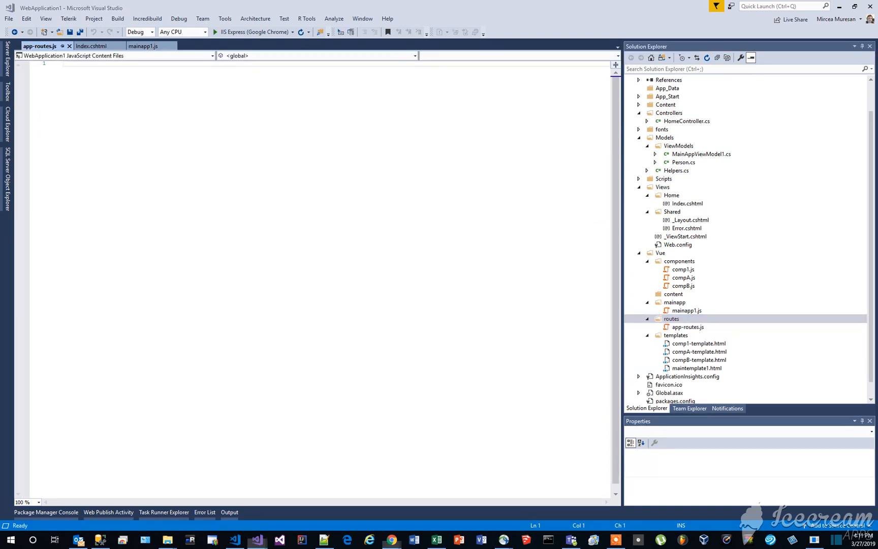
pyautogui.moveTo(102, 88)
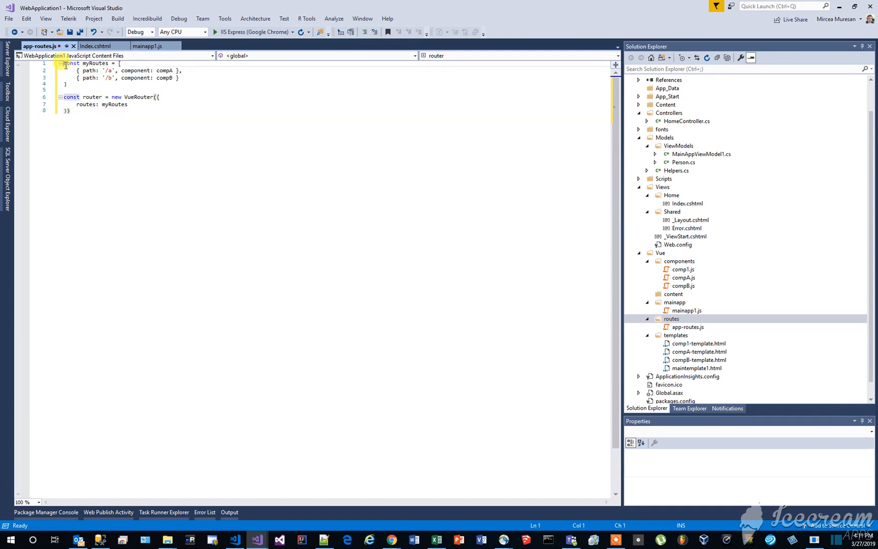
pyautogui.doubleClick(95, 64)
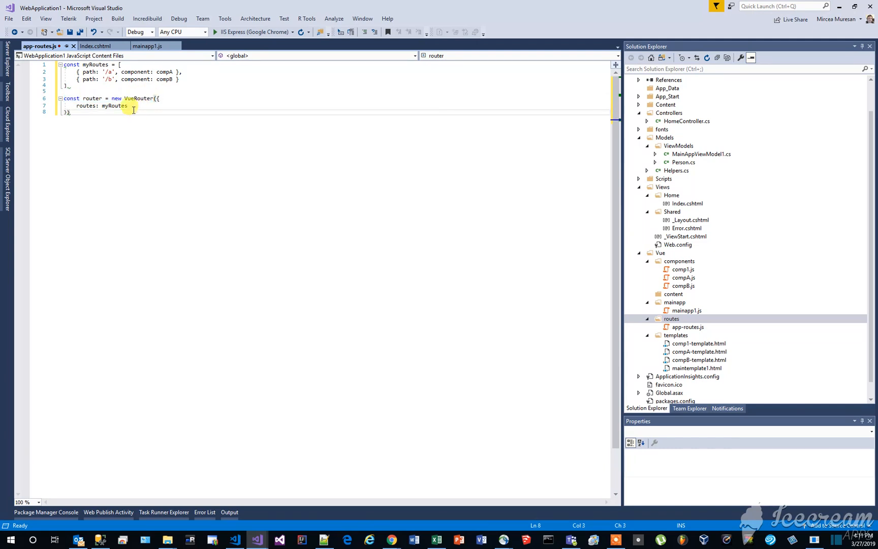
pyautogui.write(';')
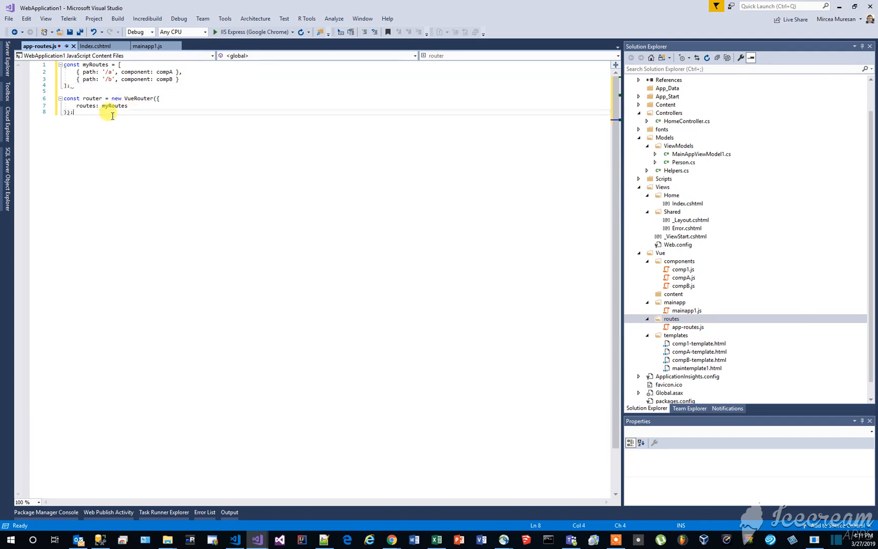
pyautogui.click(69, 32)
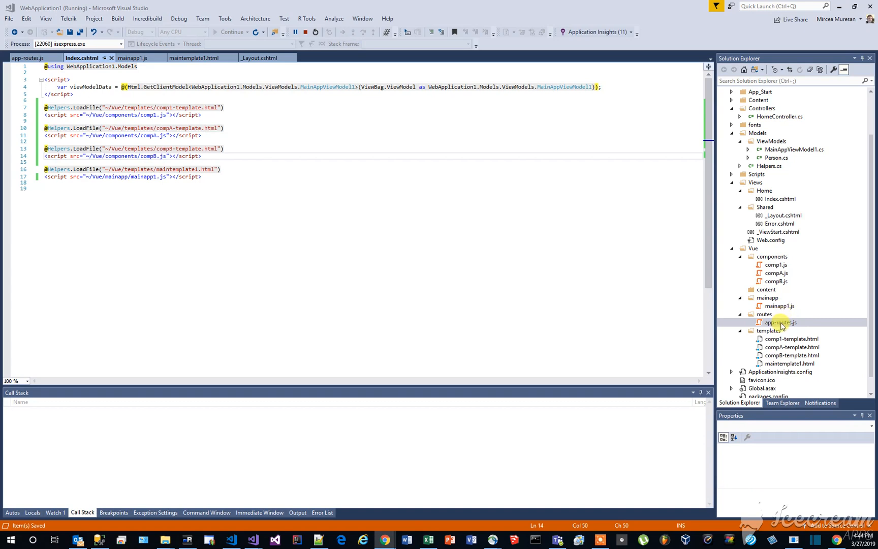
# Add an app-routes.js script tag in Index.cshtml and router: router to the main Vue instance.
pyautogui.click(779, 322)
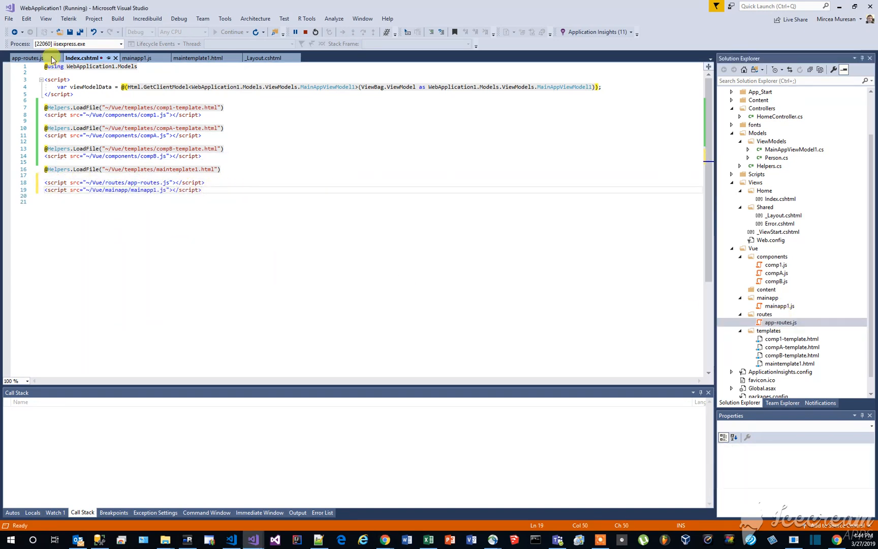
pyautogui.click(133, 57)
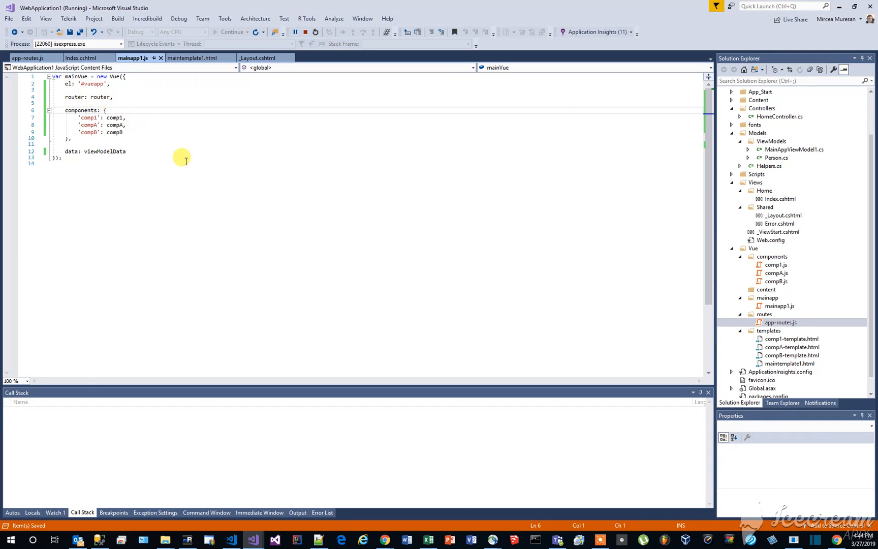
pyautogui.moveTo(190, 58)
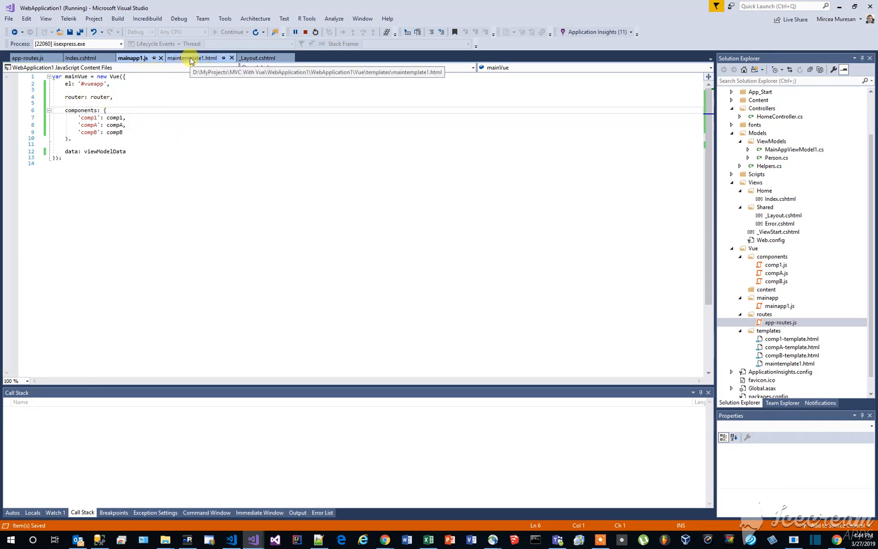
# In maintemplate1.html, add router-links to /a and /b plus a router-view.
pyautogui.click(191, 58)
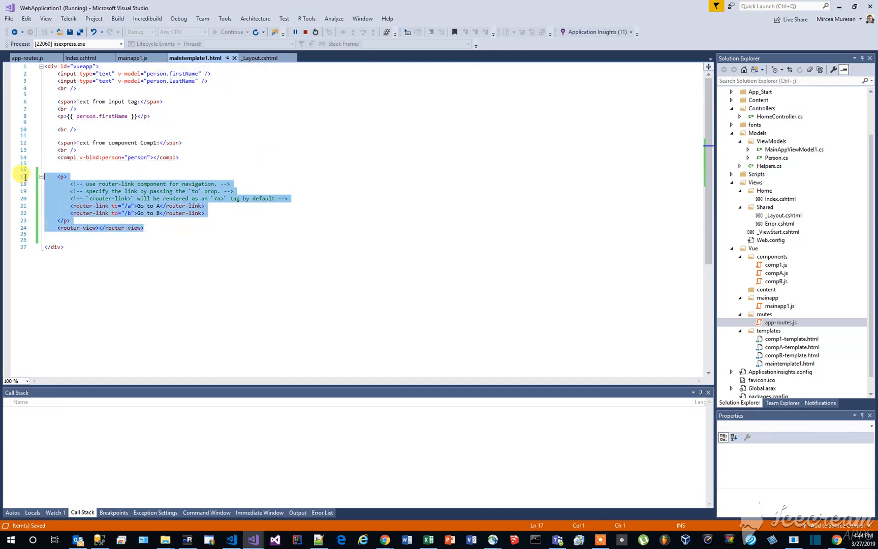
pyautogui.click(163, 220)
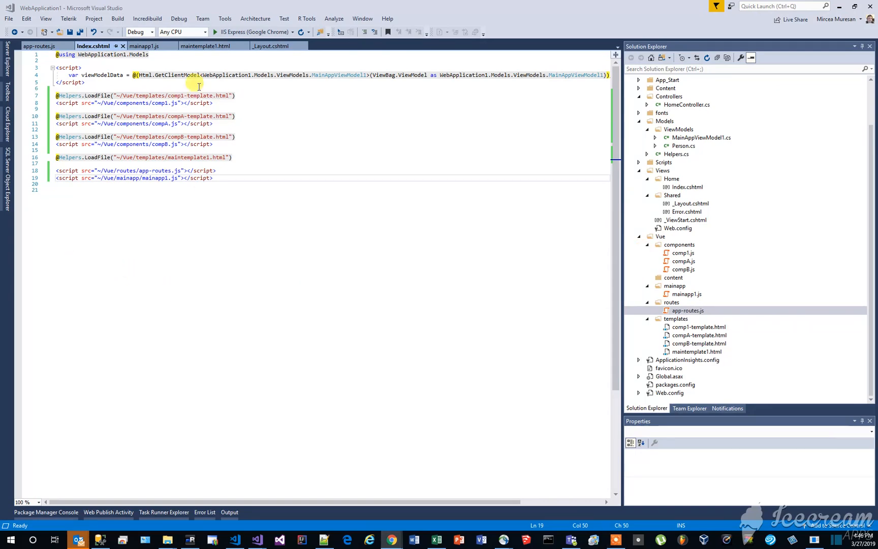
# Start the app with IIS Express so the page with Go to A and Go to B links loads in Chrome.
pyautogui.click(214, 32)
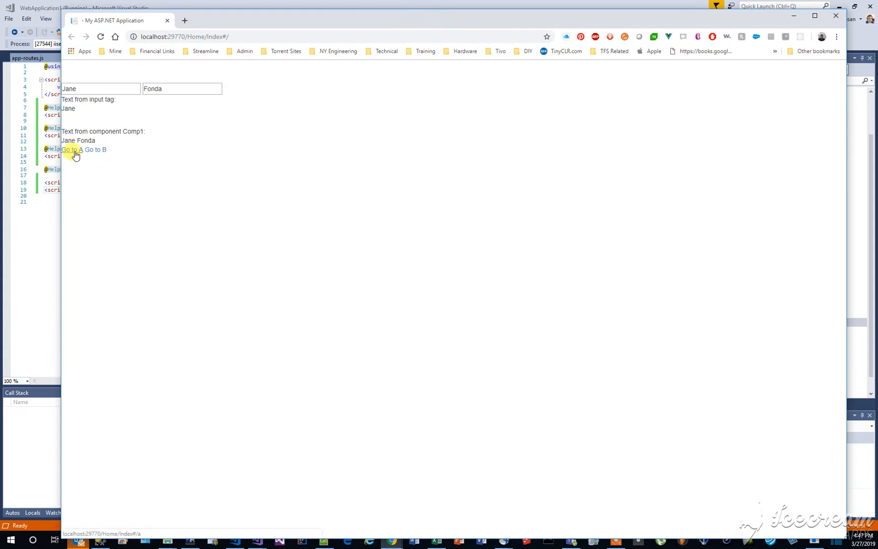
# Alternate the Go to A and Go to B links, verifying Component A and Component B swap, ending on Component B.
pyautogui.click(69, 149)
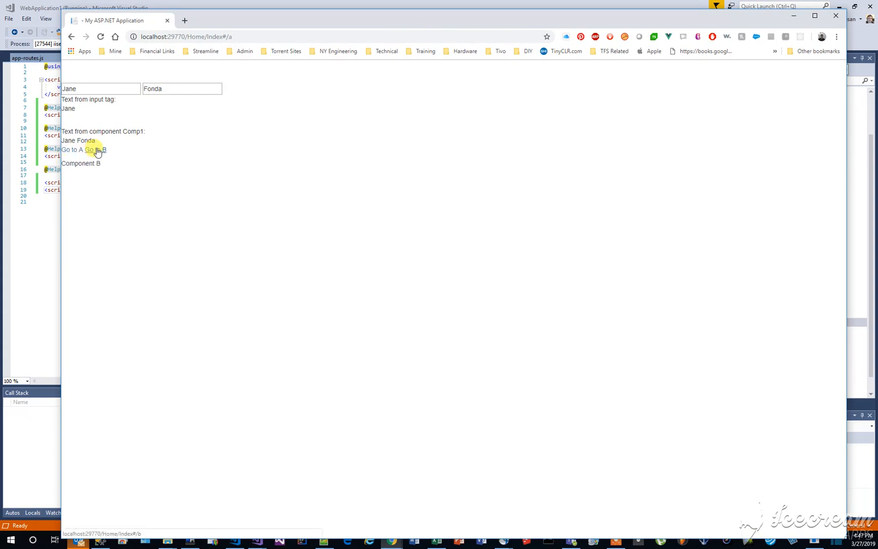
pyautogui.click(71, 149)
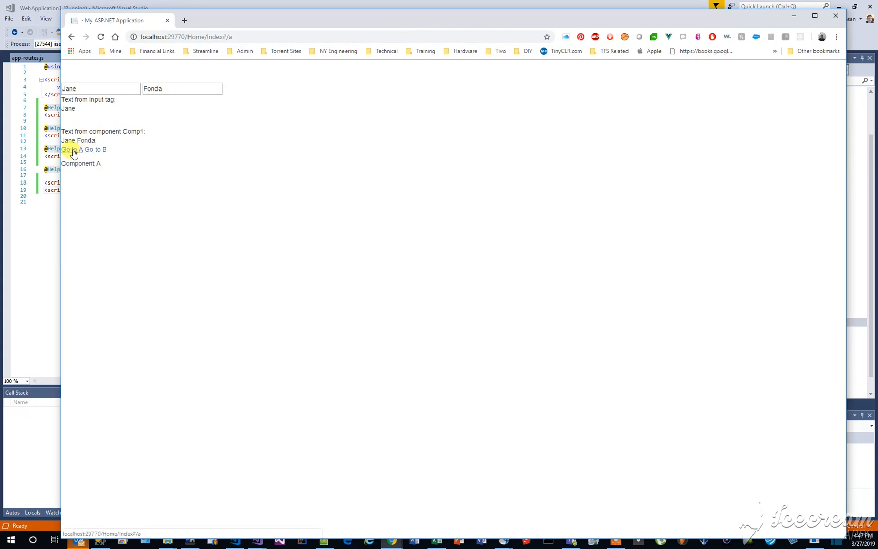
pyautogui.click(95, 149)
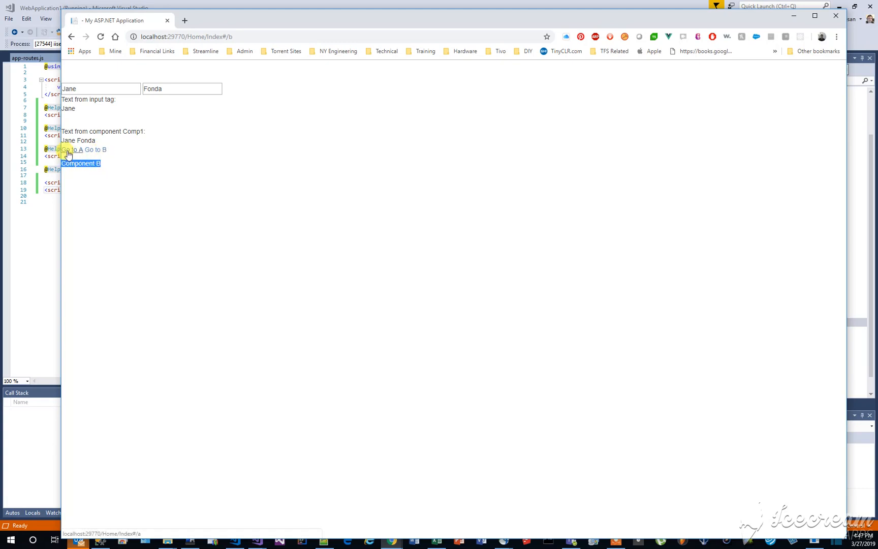
pyautogui.click(68, 149)
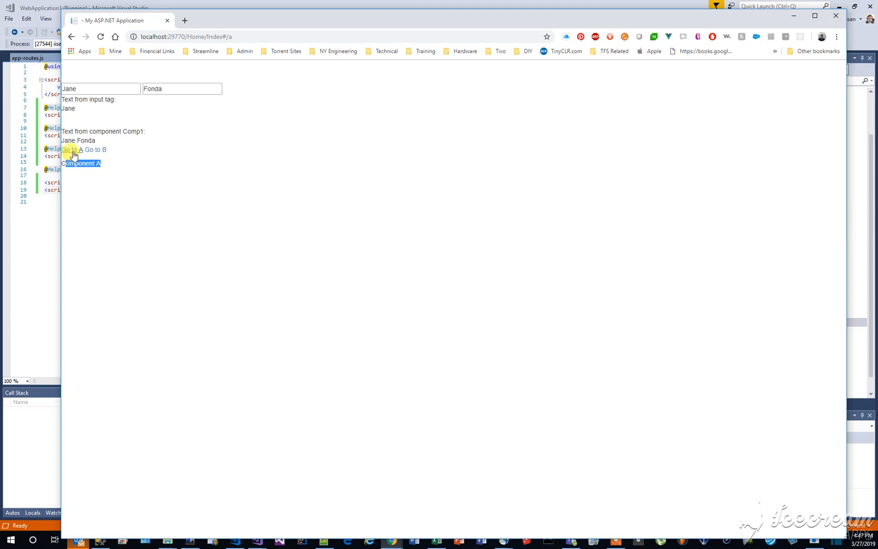
pyautogui.click(94, 149)
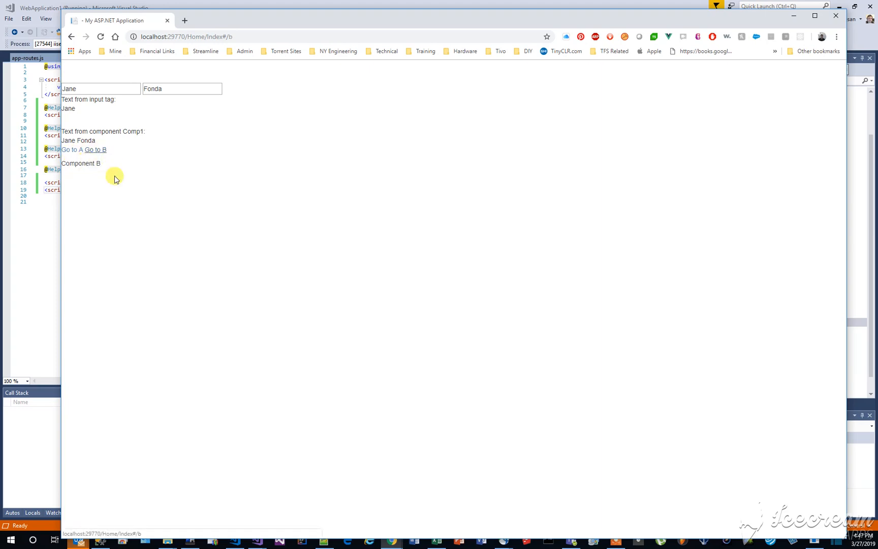
pyautogui.moveTo(836, 15)
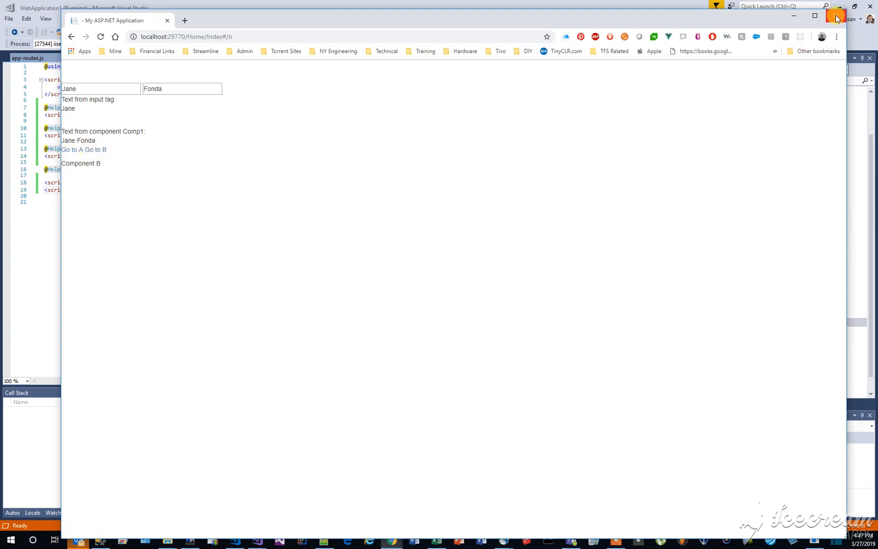